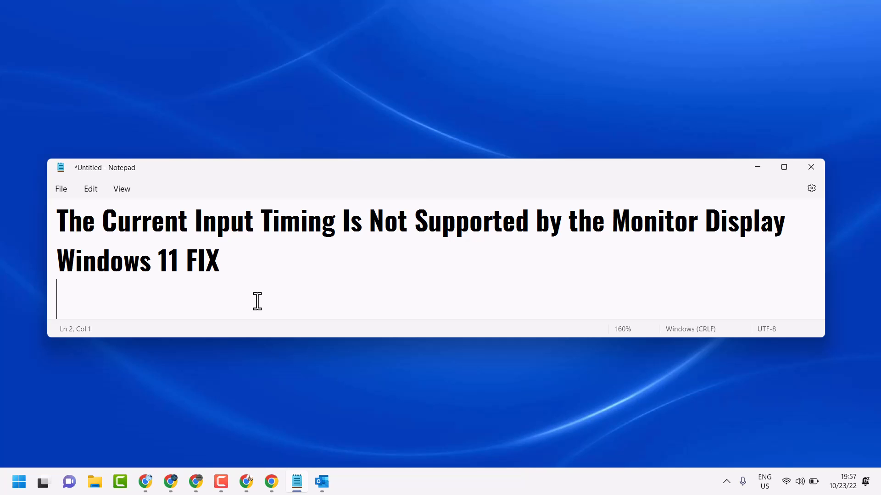
mouse_move(734, 190)
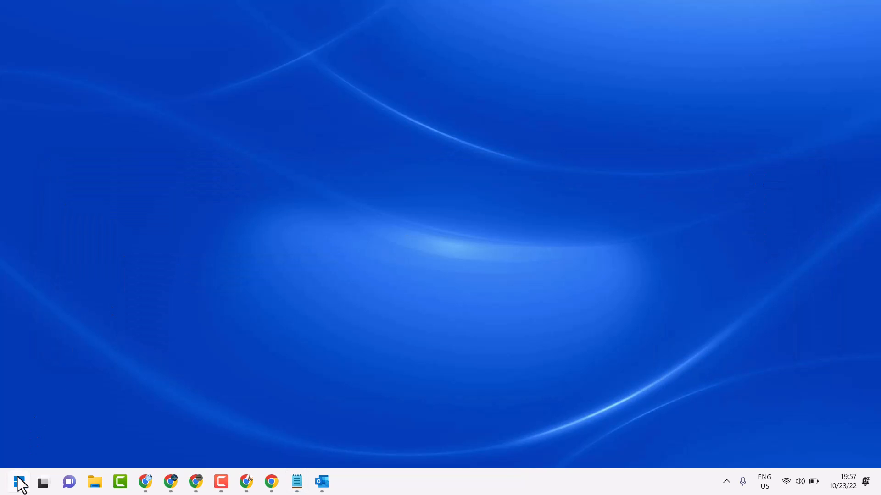
Step: Launch the pinned Settings app from the Start menu to reach the System page
left_click(20, 482)
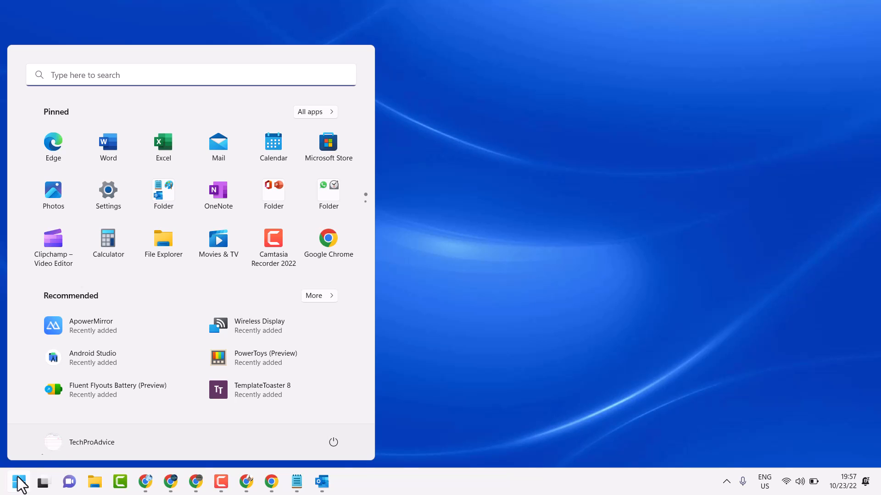
mouse_move(118, 201)
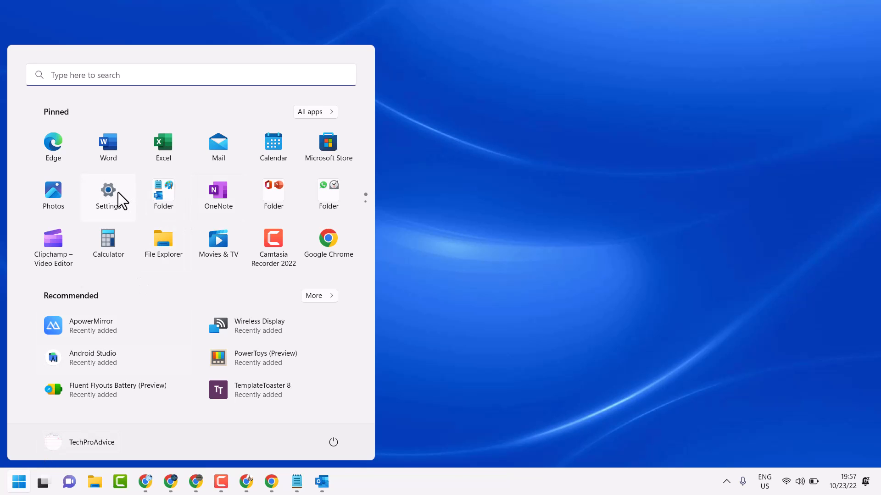
left_click(108, 194)
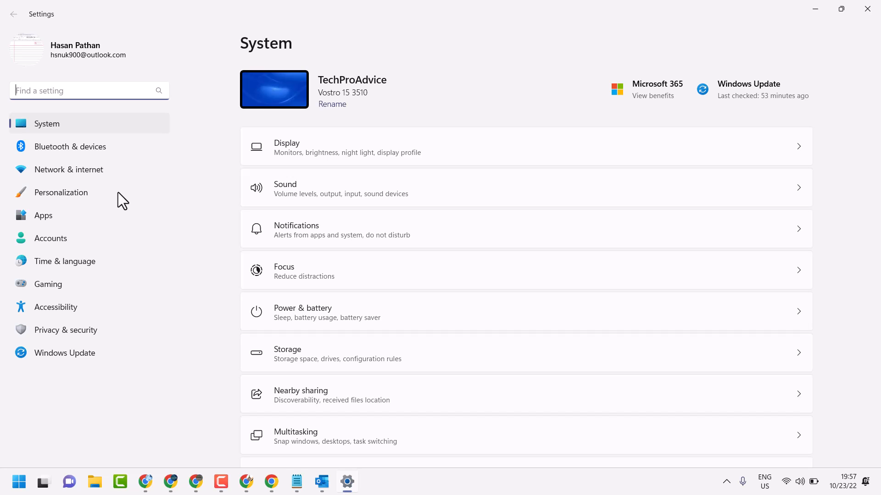
mouse_move(352, 159)
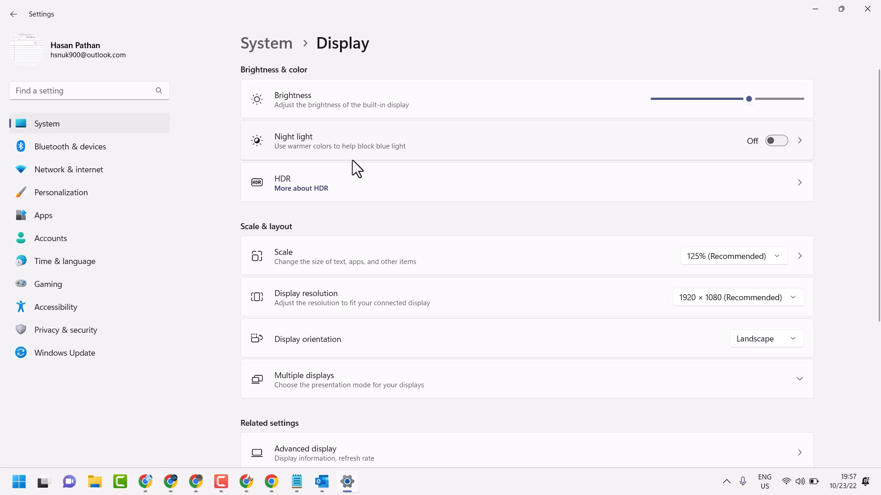
mouse_move(335, 264)
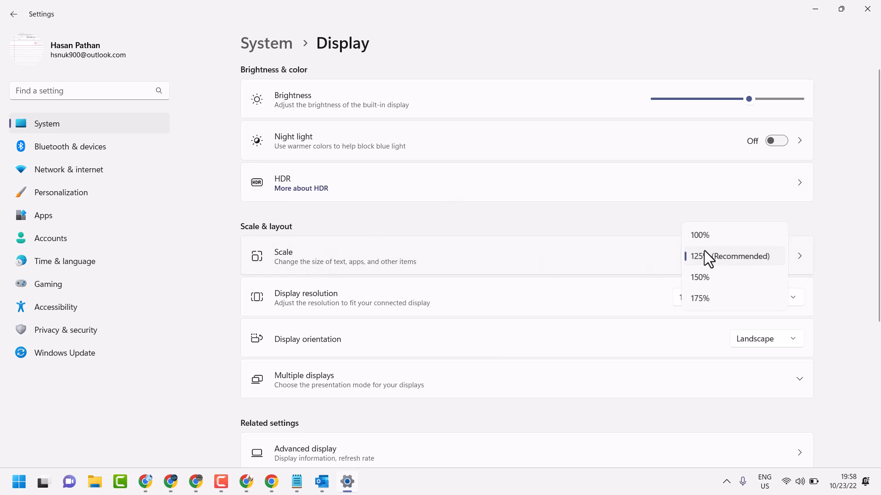
mouse_move(733, 265)
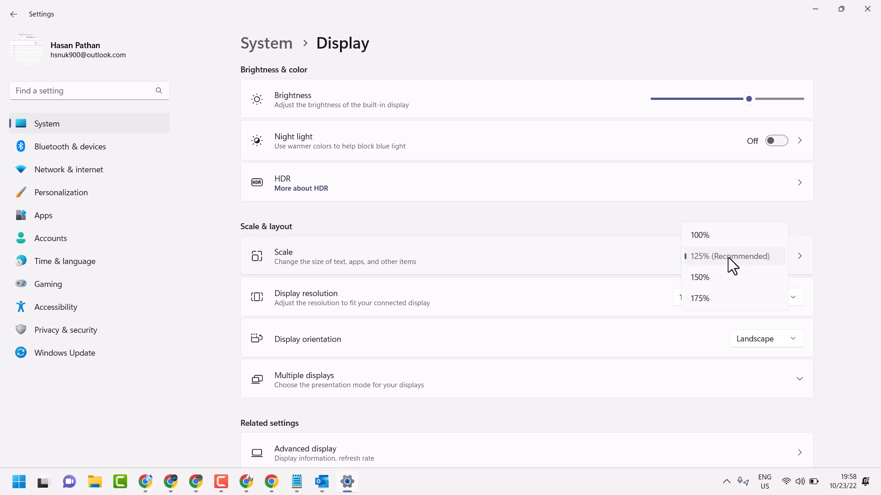
Step: Review the scale (keep 125%) and resolution (keep 1920 × 1080) options, then open Advanced display
left_click(730, 256)
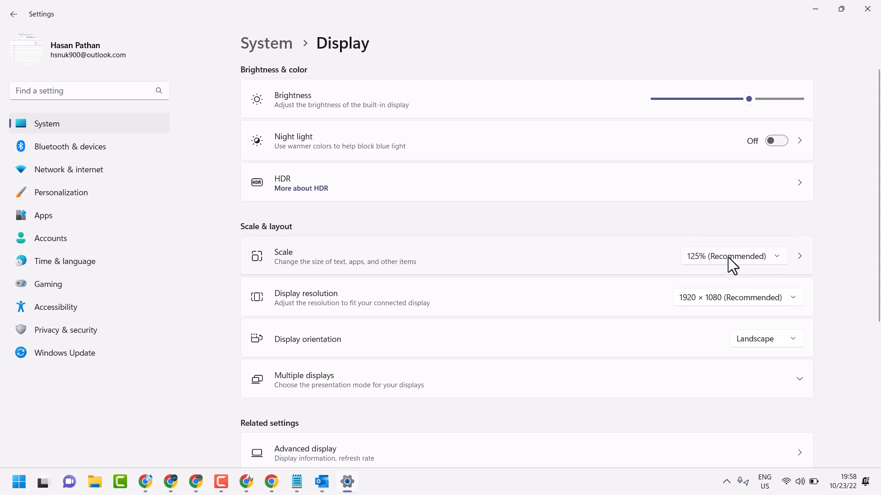
mouse_move(504, 307)
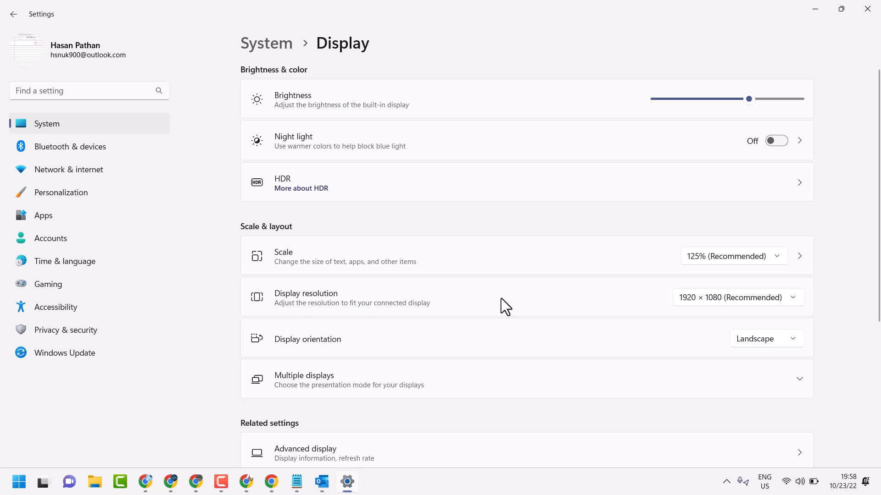
left_click(737, 298)
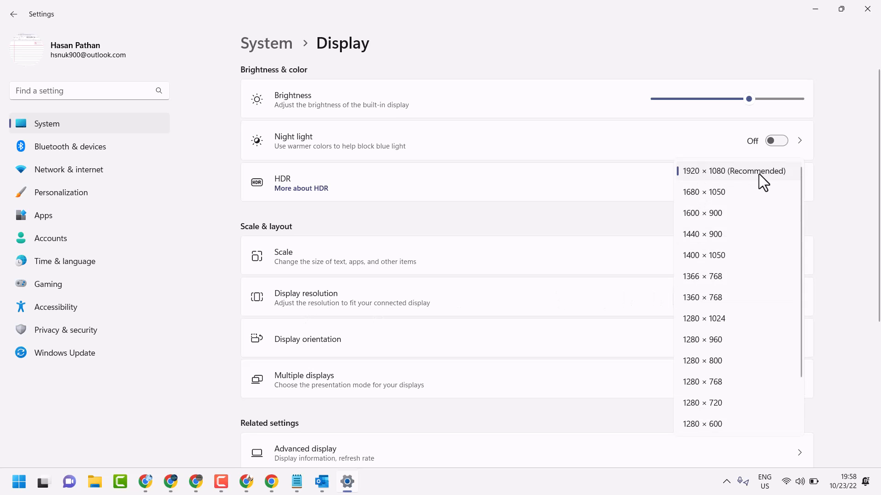
left_click(733, 170)
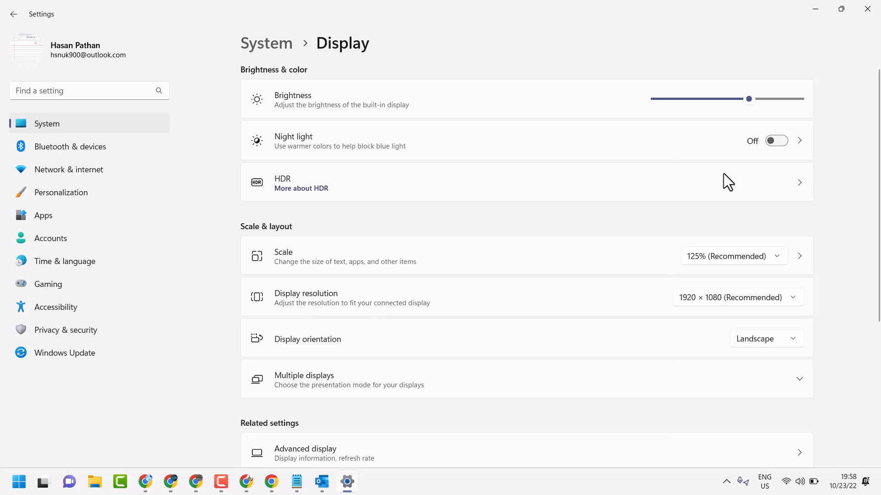
mouse_move(541, 339)
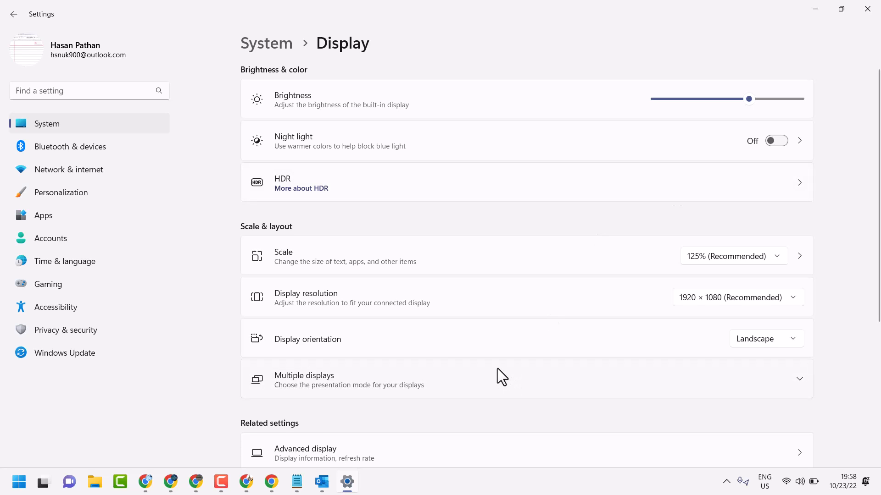
scroll("down", 3)
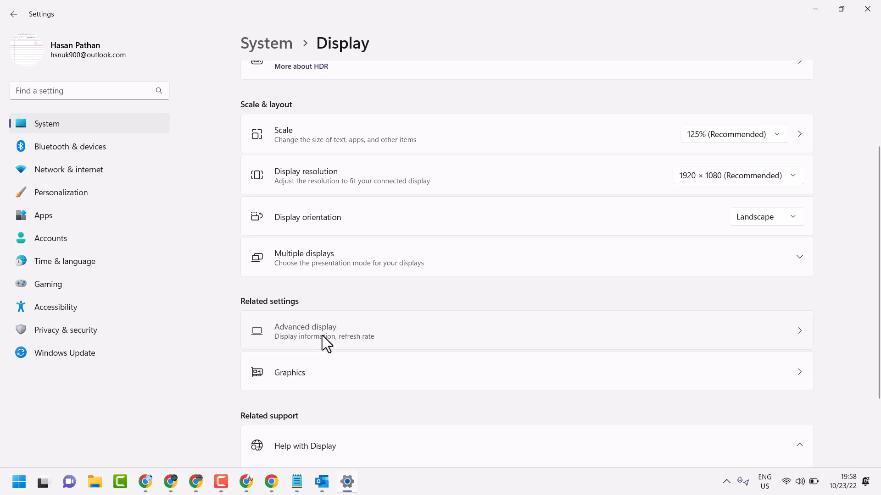
left_click(305, 331)
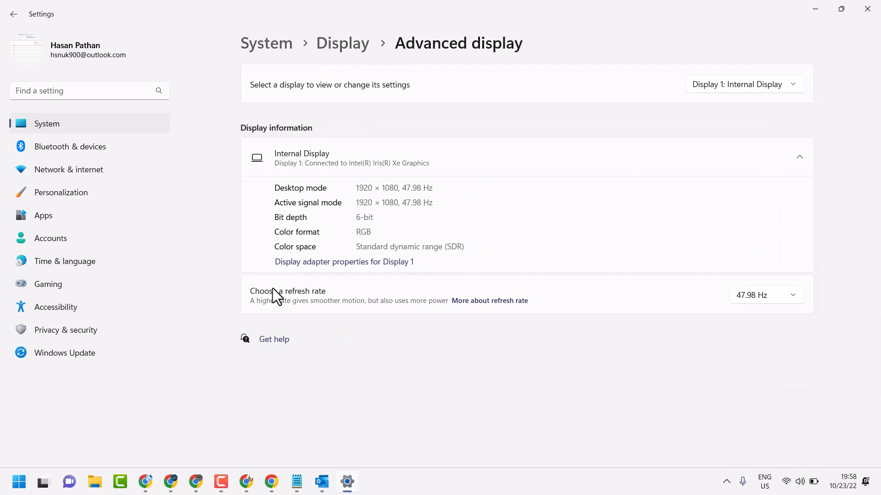
mouse_move(303, 297)
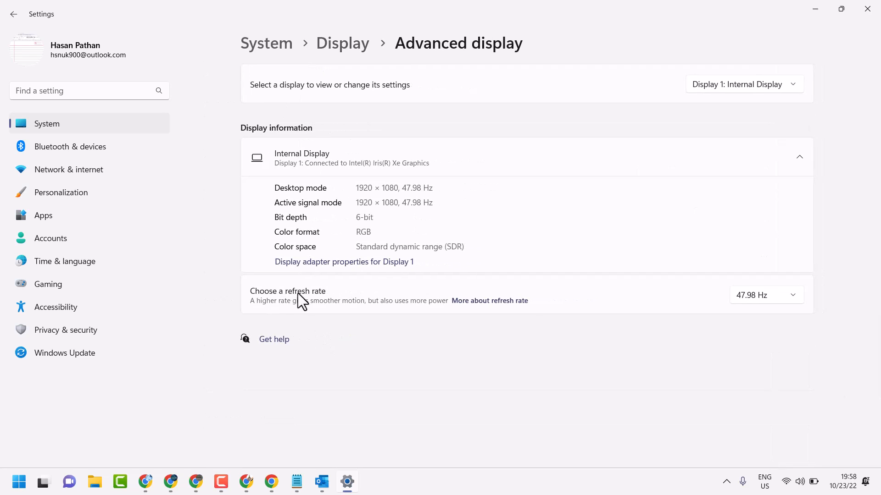
Step: Check the refresh rate options (59.98 Hz, 47.98 Hz), keep 47.98 Hz, and return to Notepad
left_click(765, 295)
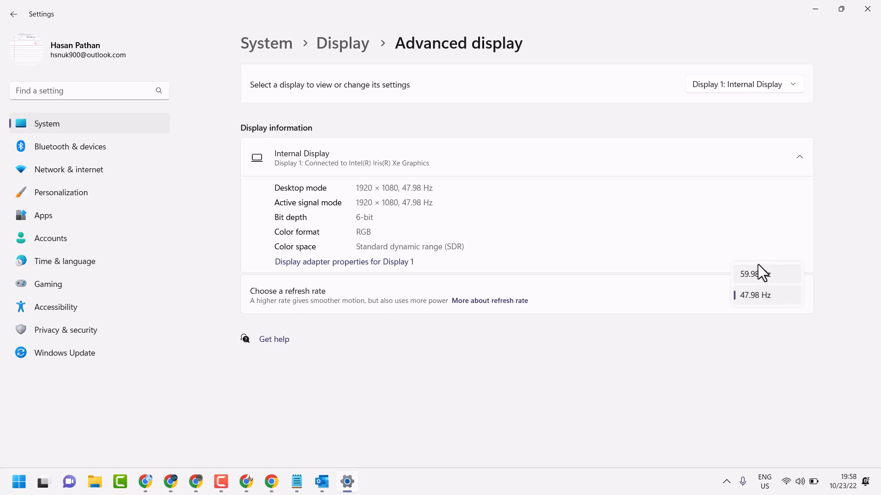
mouse_move(752, 297)
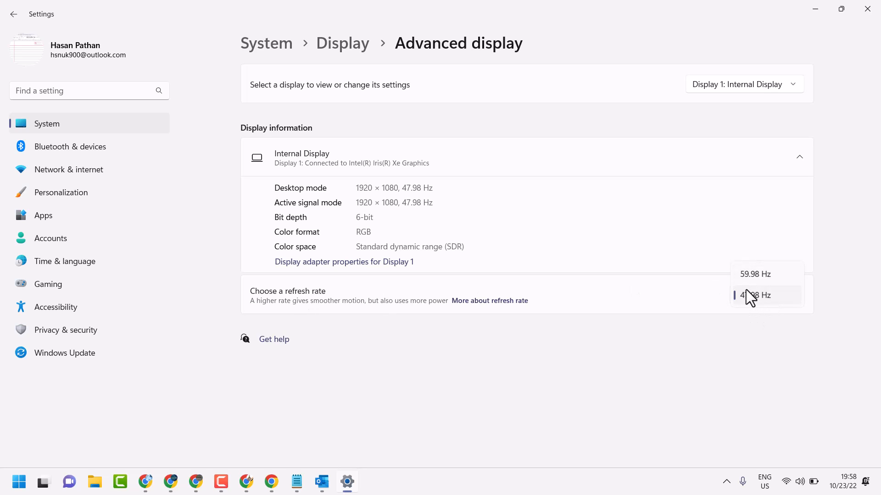
mouse_move(754, 275)
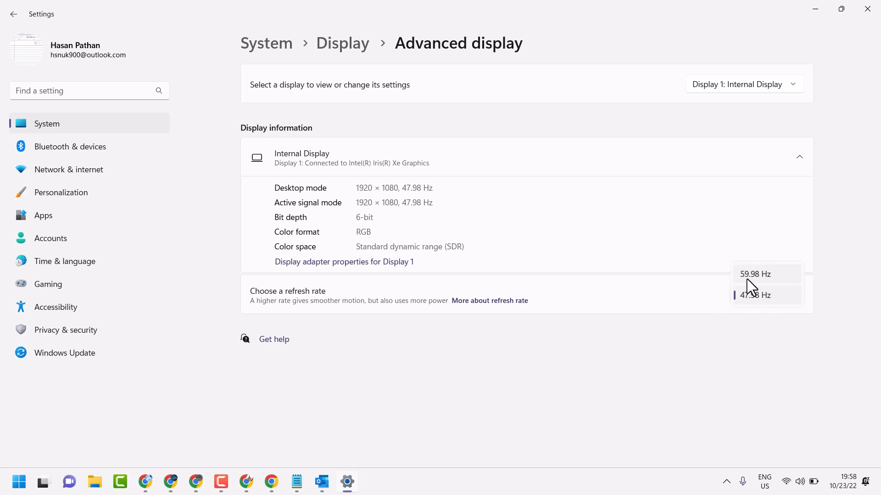
mouse_move(750, 283)
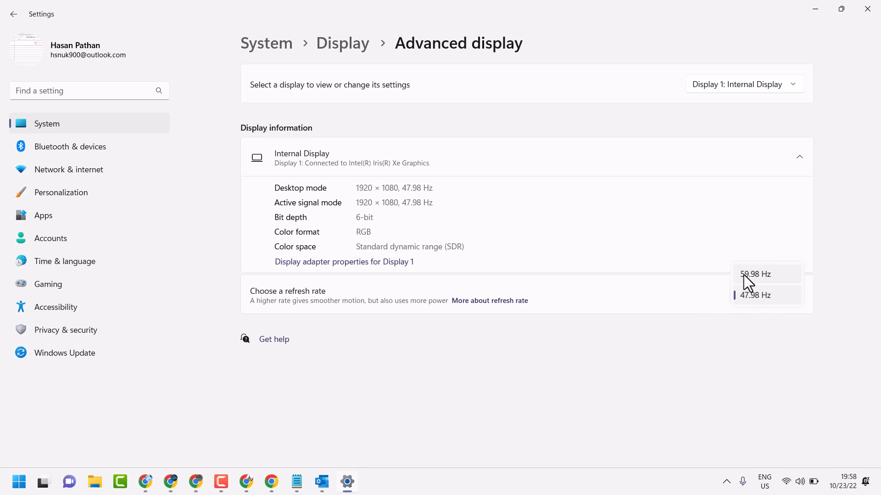
mouse_move(759, 278)
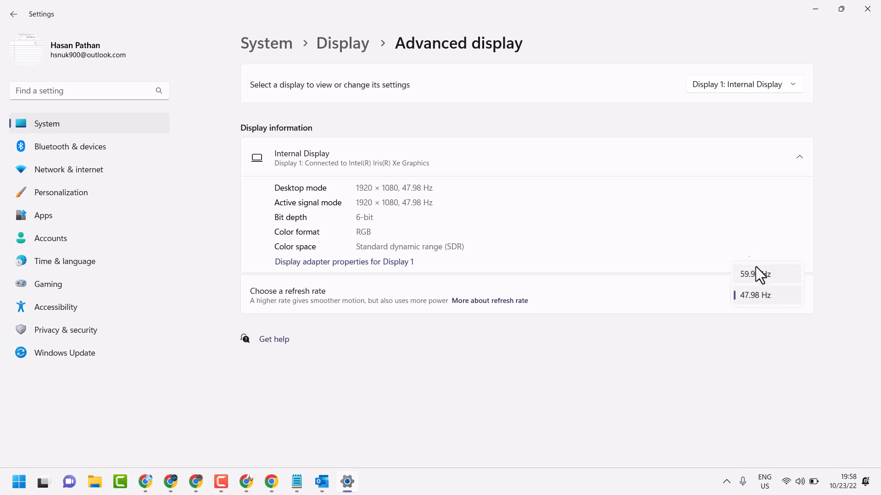
mouse_move(751, 295)
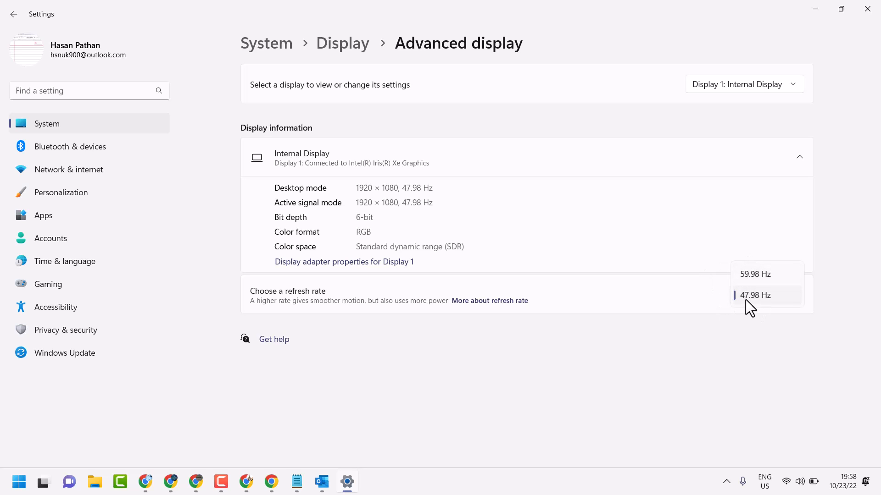
mouse_move(747, 275)
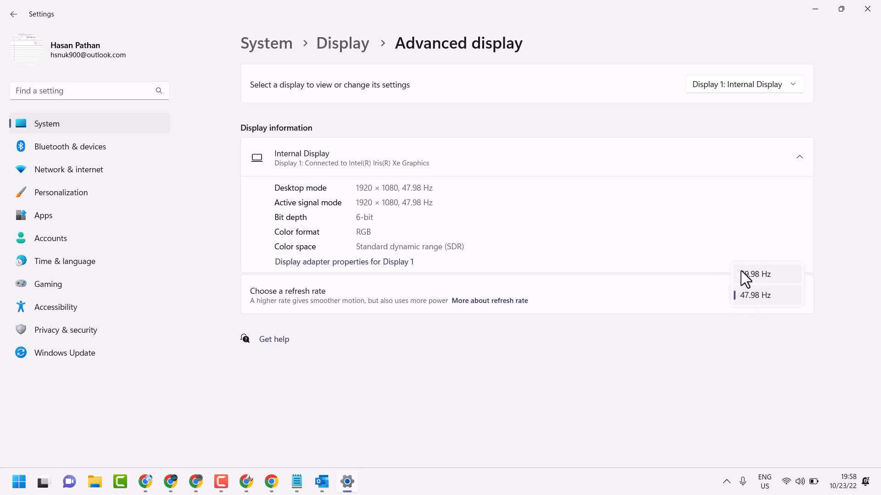
mouse_move(739, 285)
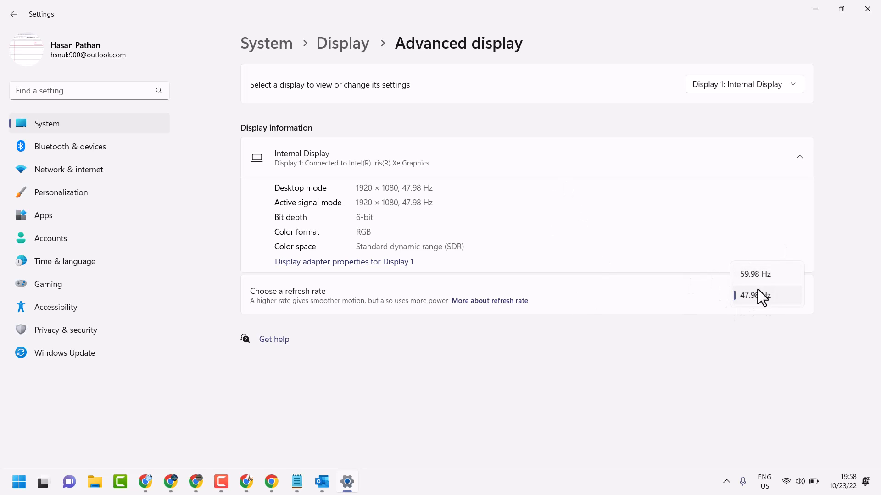
mouse_move(755, 274)
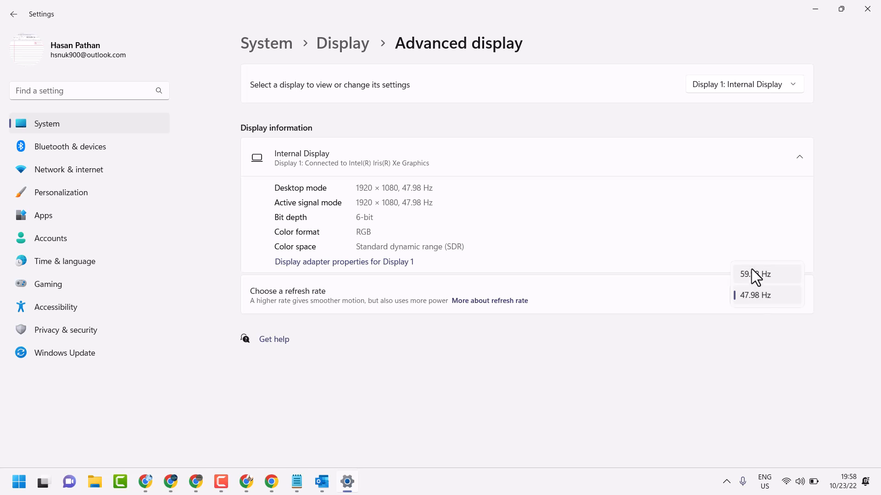
mouse_move(337, 302)
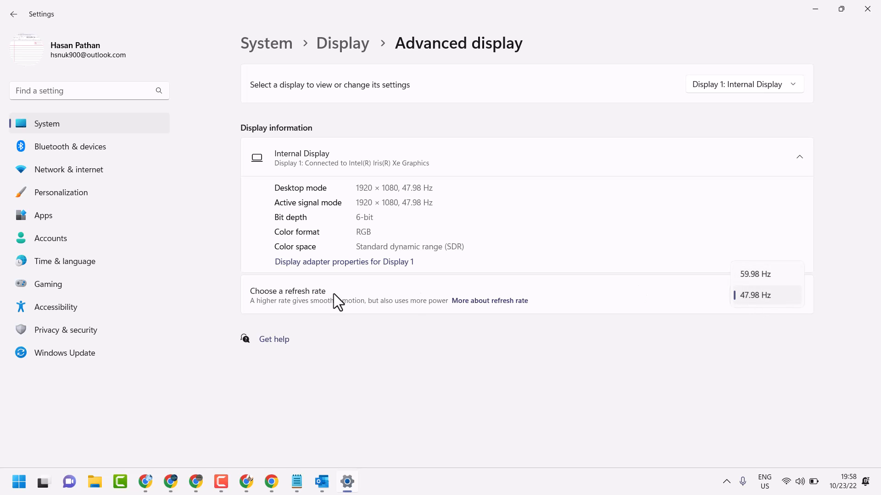
left_click(755, 295)
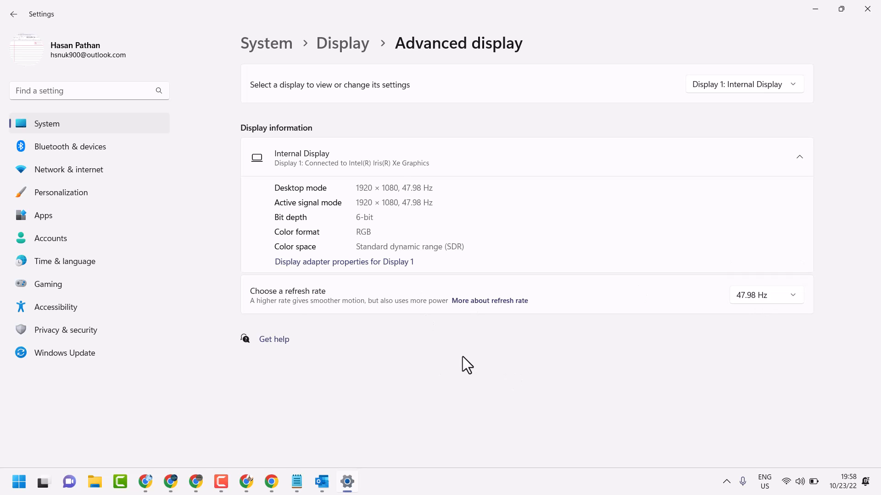
left_click(296, 482)
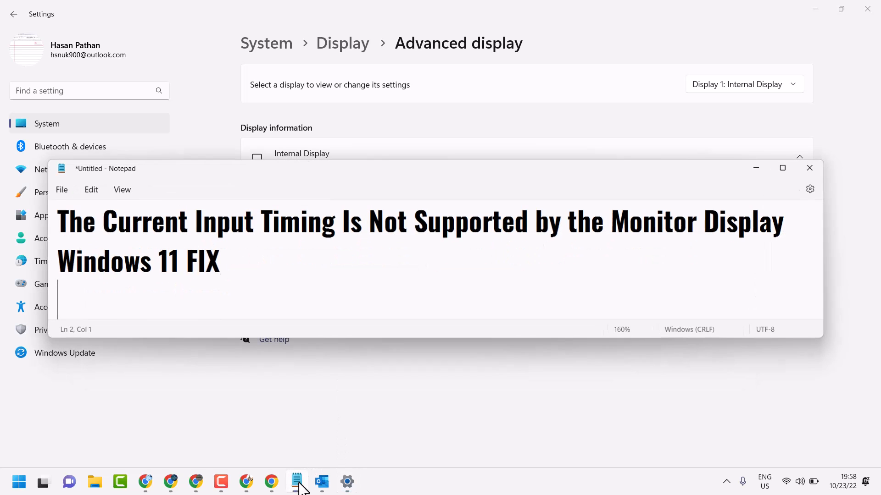